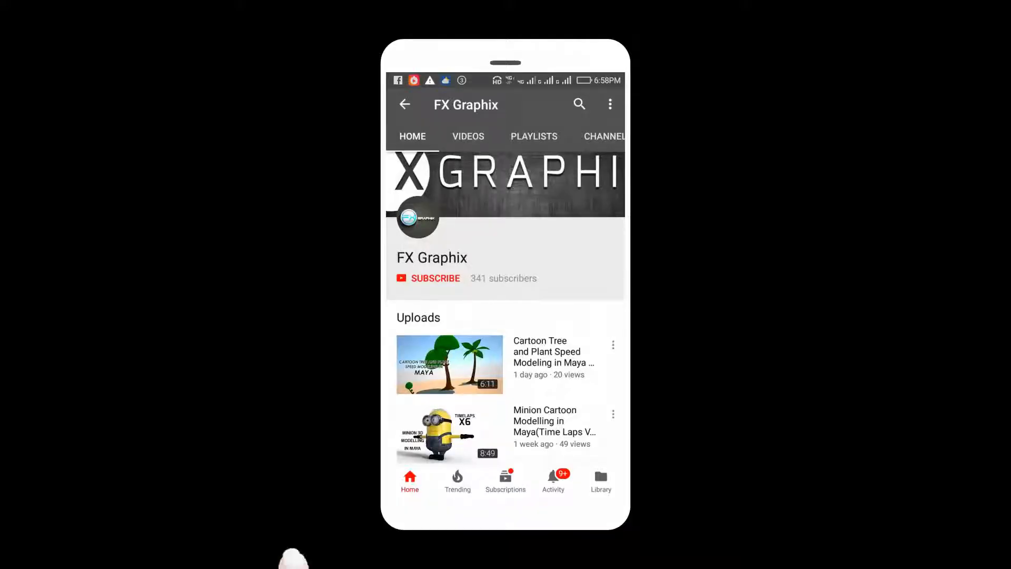
- Subscribe to the FX Graphix channel and turn on its notification bell
{"action": "left_click", "coordinate": [436, 278]}
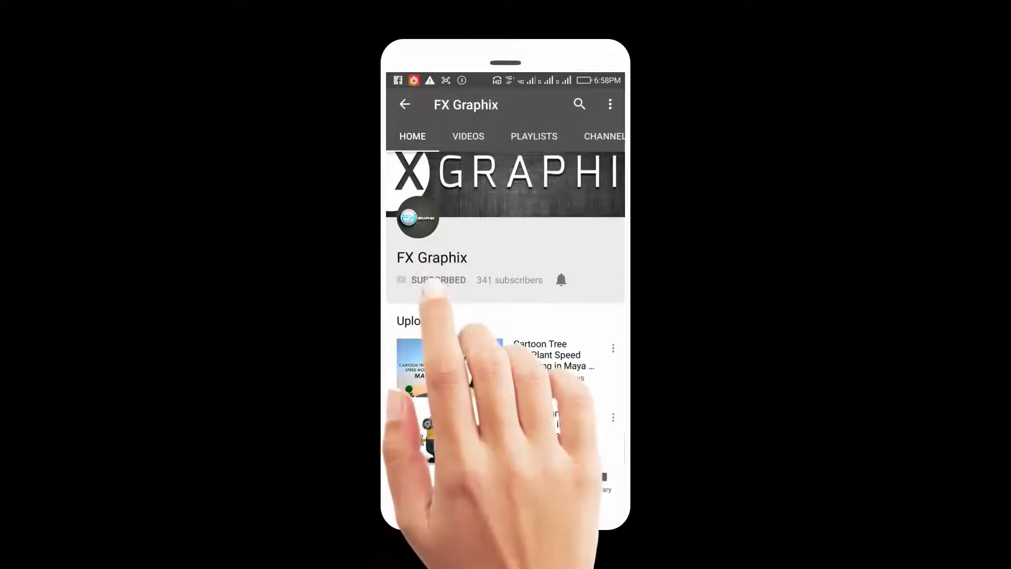
{"action": "left_click", "coordinate": [561, 279]}
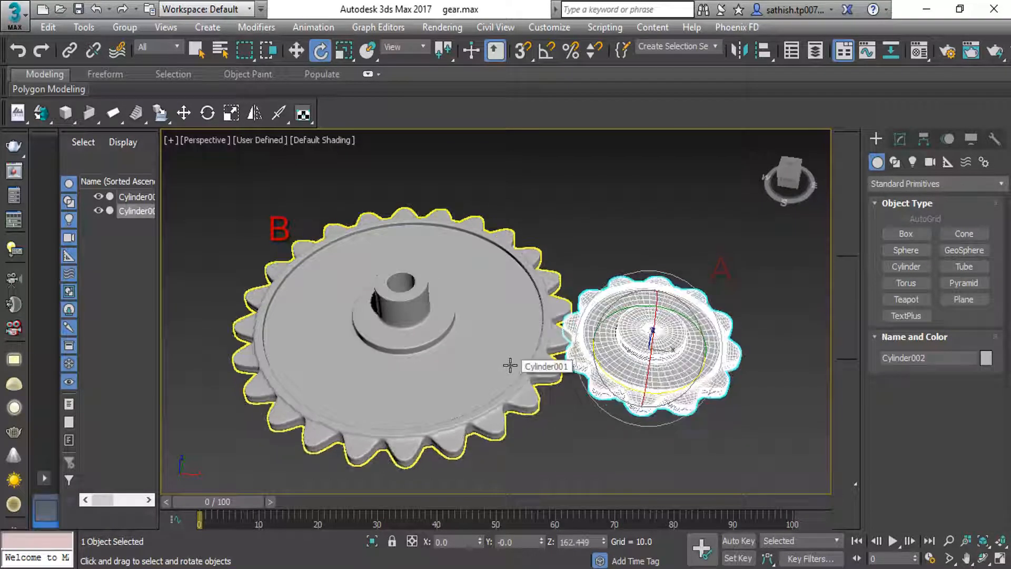
- Select small gear A beside large gear B in the Perspective viewport
{"action": "left_click", "coordinate": [387, 323]}
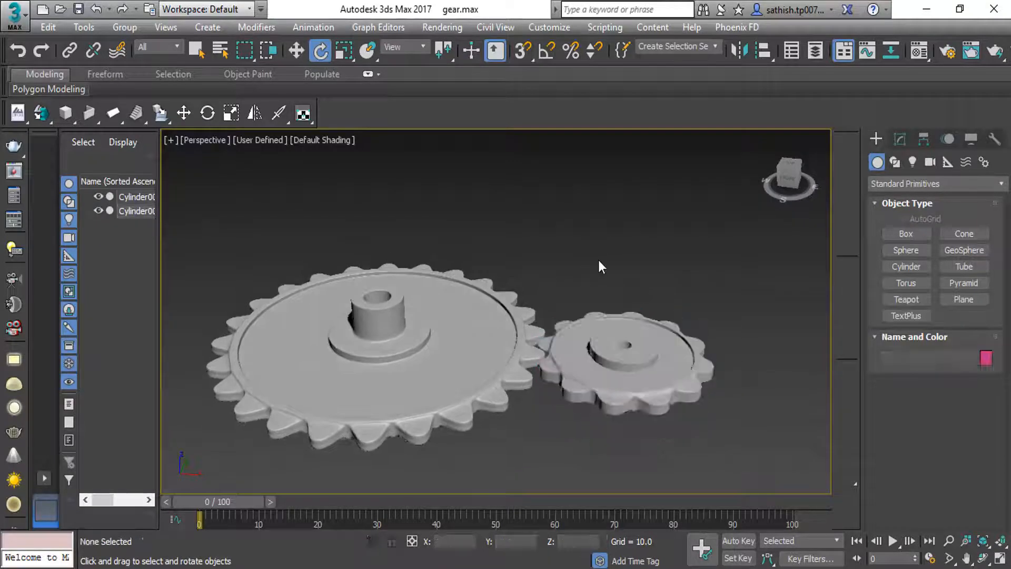
- Orbit around the gears and open the application menu to load gear tut.max
{"action": "left_click_drag", "start_coordinate": [600, 266], "coordinate": [581, 278]}
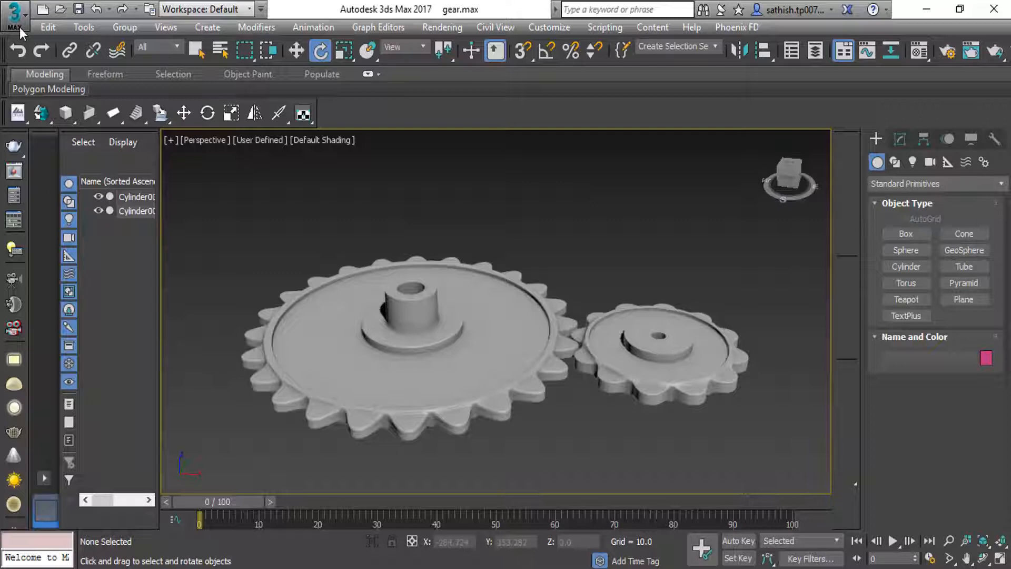
{"action": "left_click", "coordinate": [14, 13]}
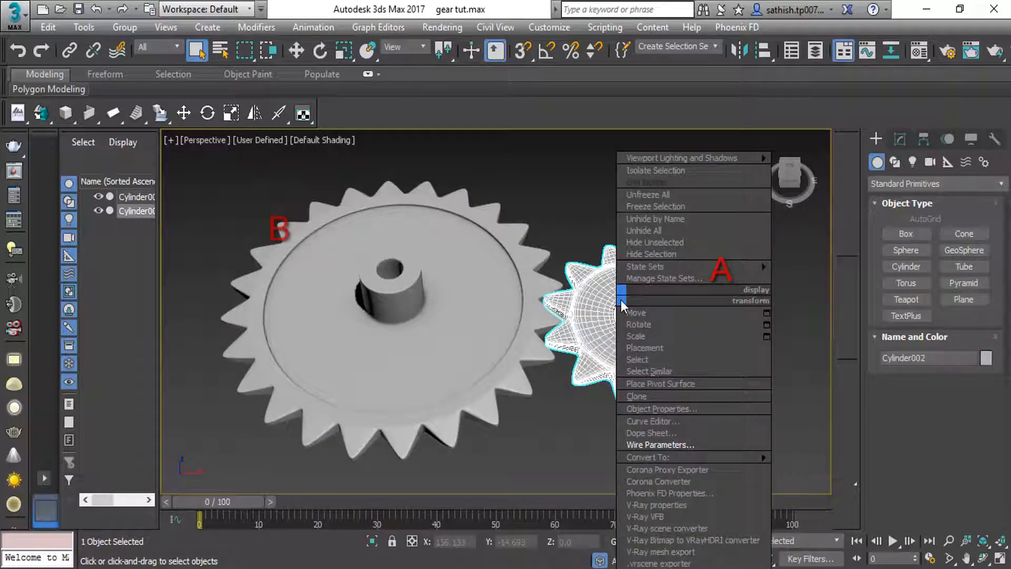
{"action": "mouse_move", "coordinate": [660, 383]}
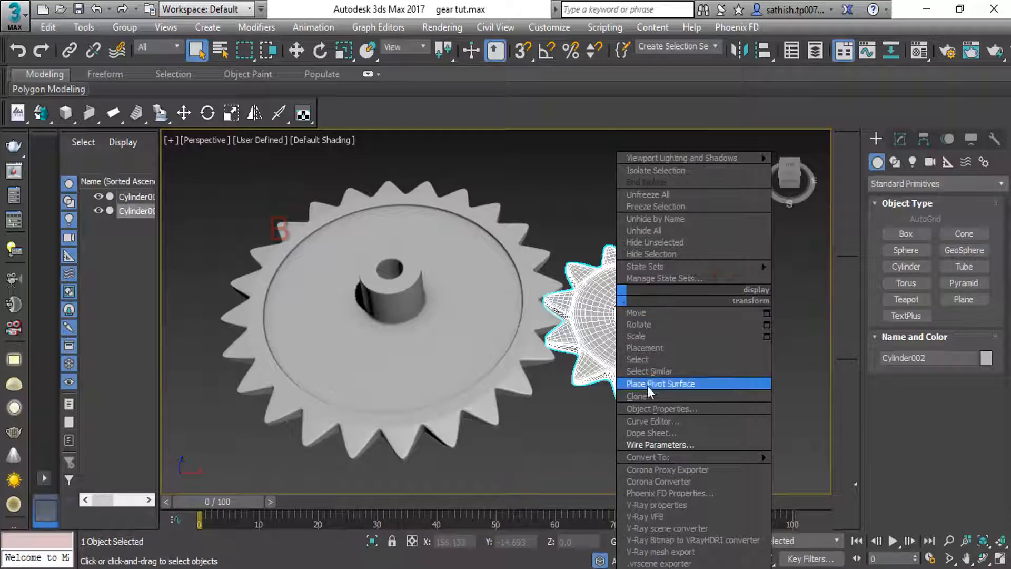
{"action": "mouse_move", "coordinate": [664, 451]}
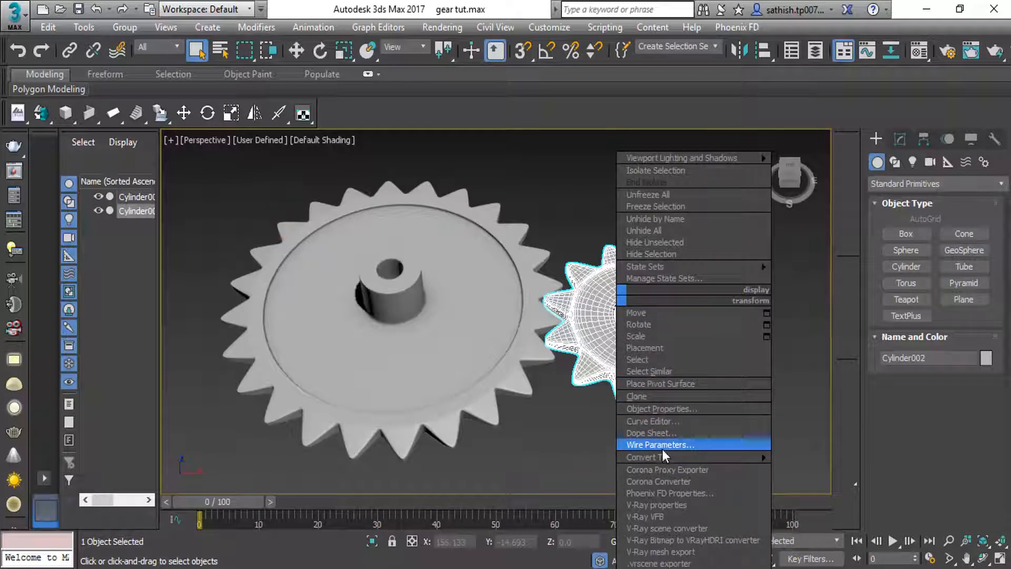
{"action": "mouse_move", "coordinate": [635, 313]}
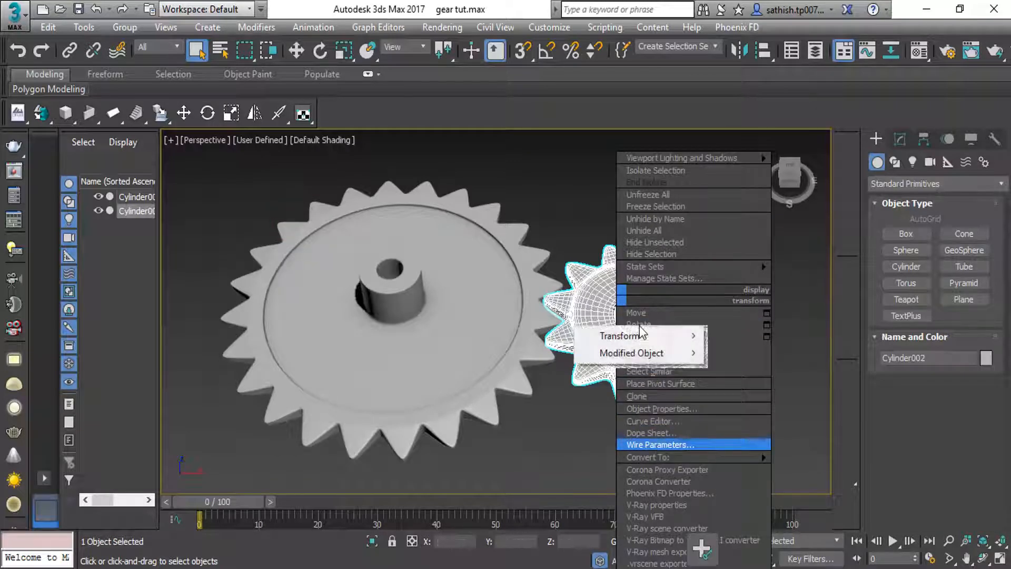
{"action": "mouse_move", "coordinate": [624, 336]}
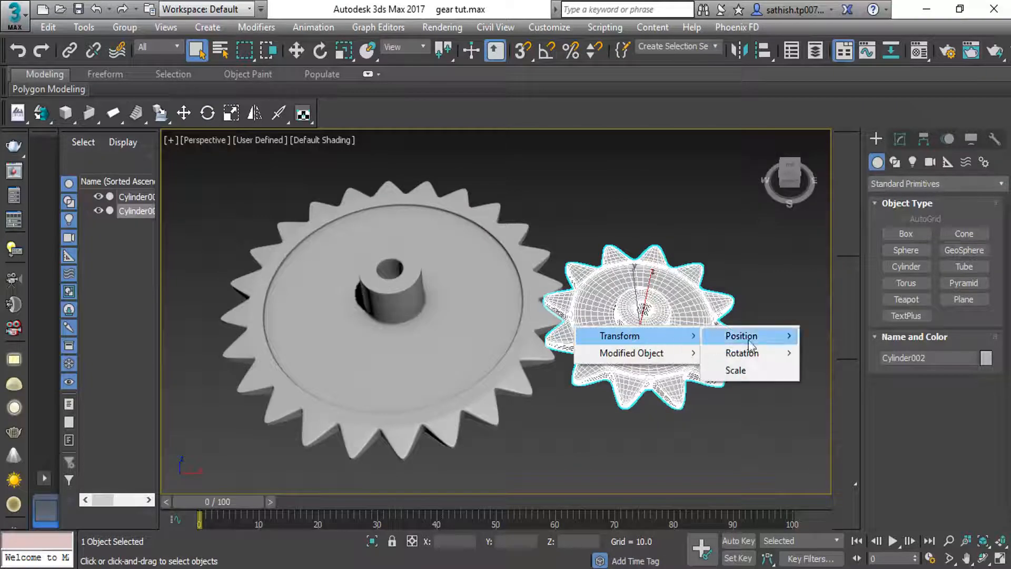
{"action": "mouse_move", "coordinate": [742, 353]}
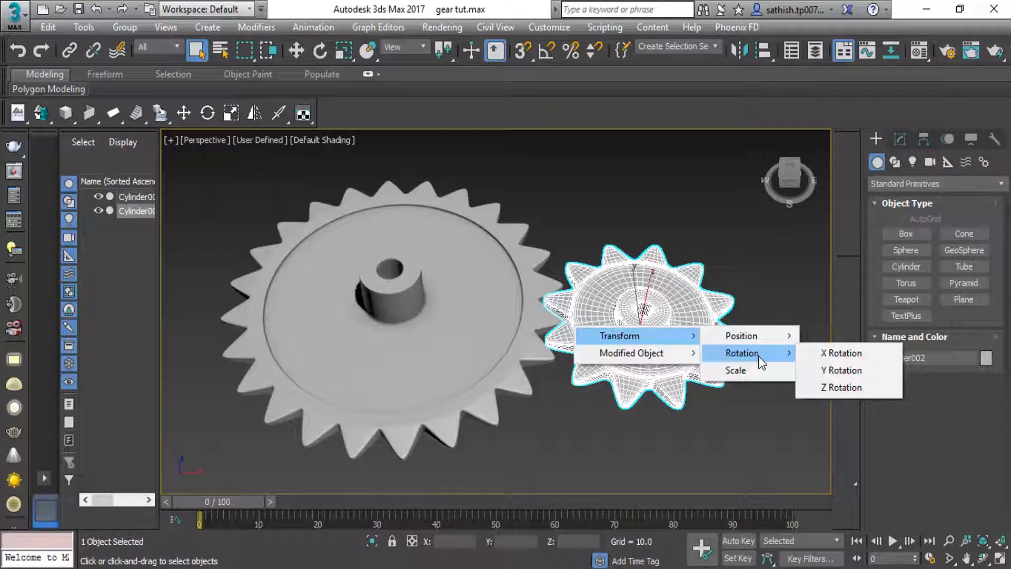
{"action": "mouse_move", "coordinate": [842, 388]}
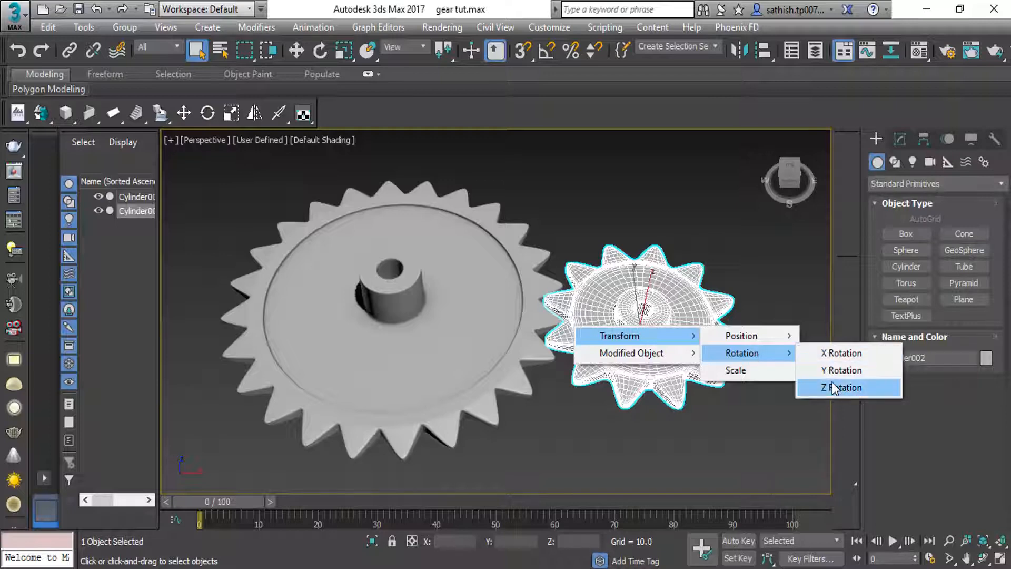
- Pick gear A's Z Rotation as the wiring source
{"action": "left_click", "coordinate": [837, 387]}
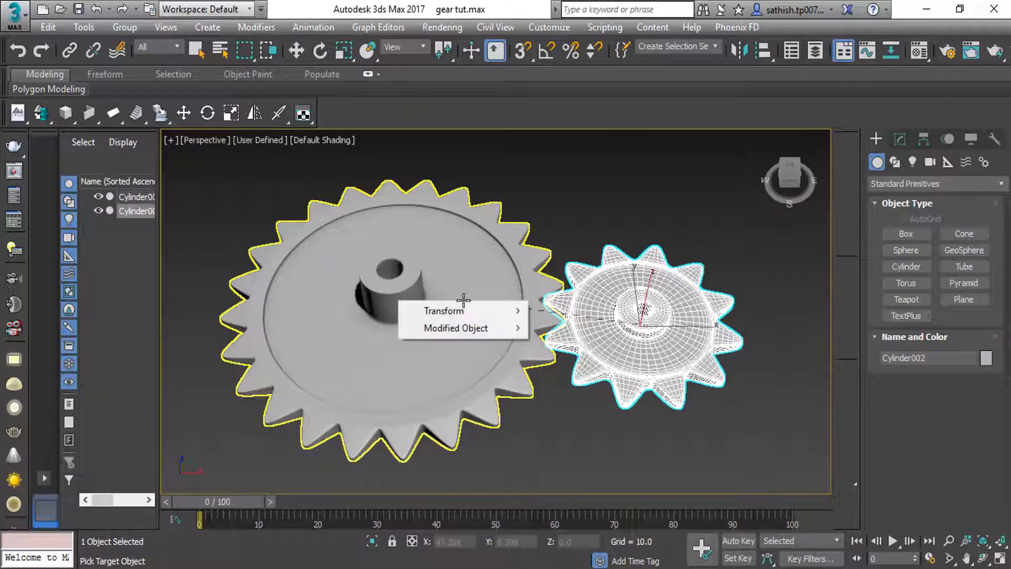
{"action": "mouse_move", "coordinate": [443, 311]}
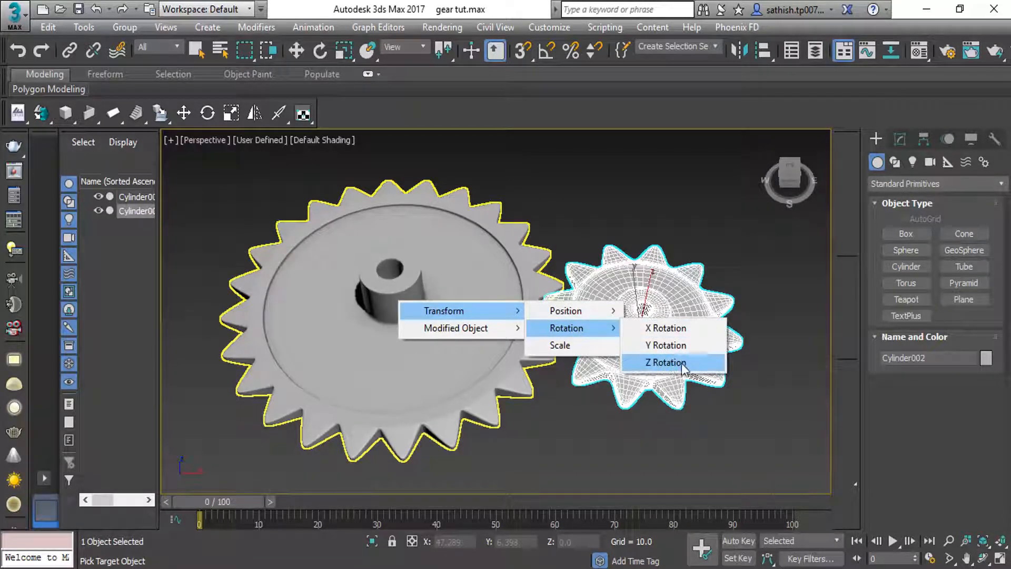
- Pick gear B's Transform > Rotation > Z Rotation as the wiring target
{"action": "left_click", "coordinate": [665, 362]}
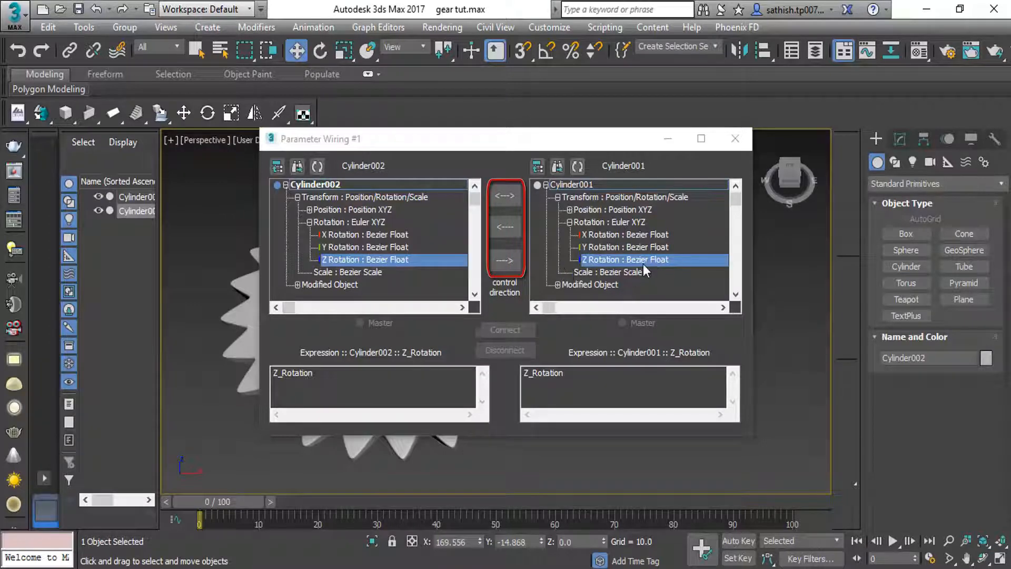
{"action": "mouse_move", "coordinate": [523, 181]}
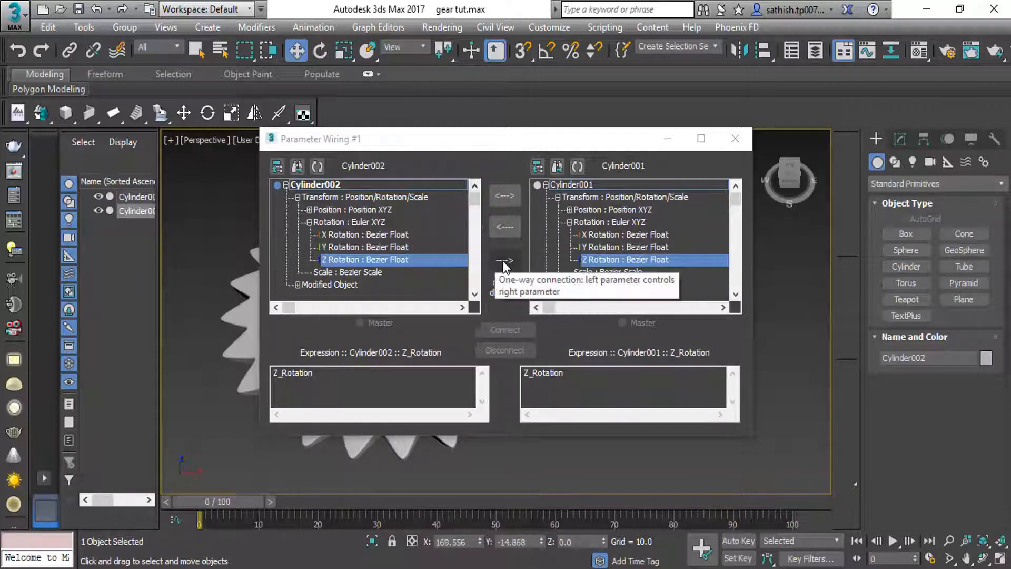
- Wire gear A's Z rotation one-way to drive gear B's, expression Z_Rotation
{"action": "left_click", "coordinate": [505, 262]}
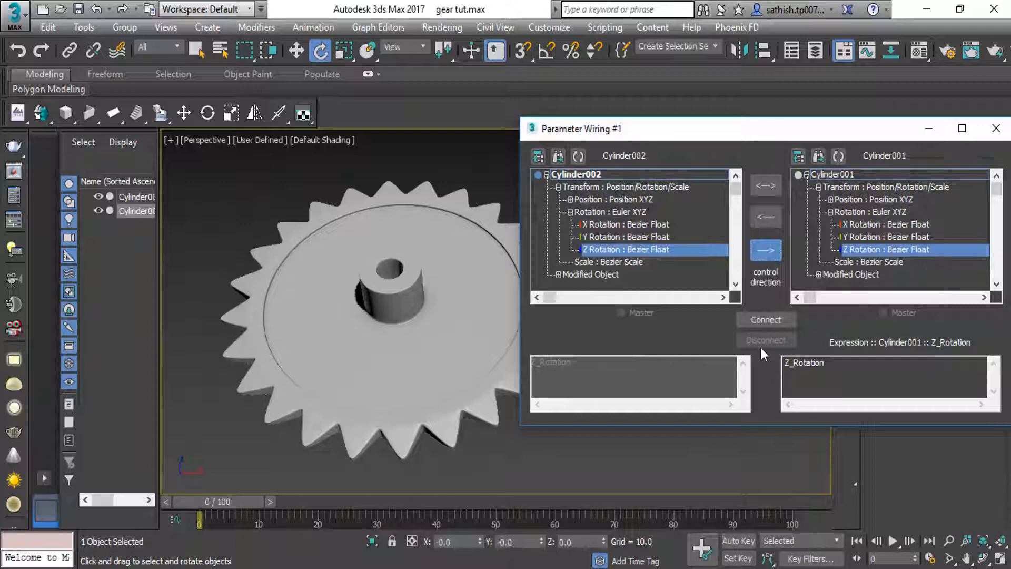
{"action": "left_click", "coordinate": [766, 320]}
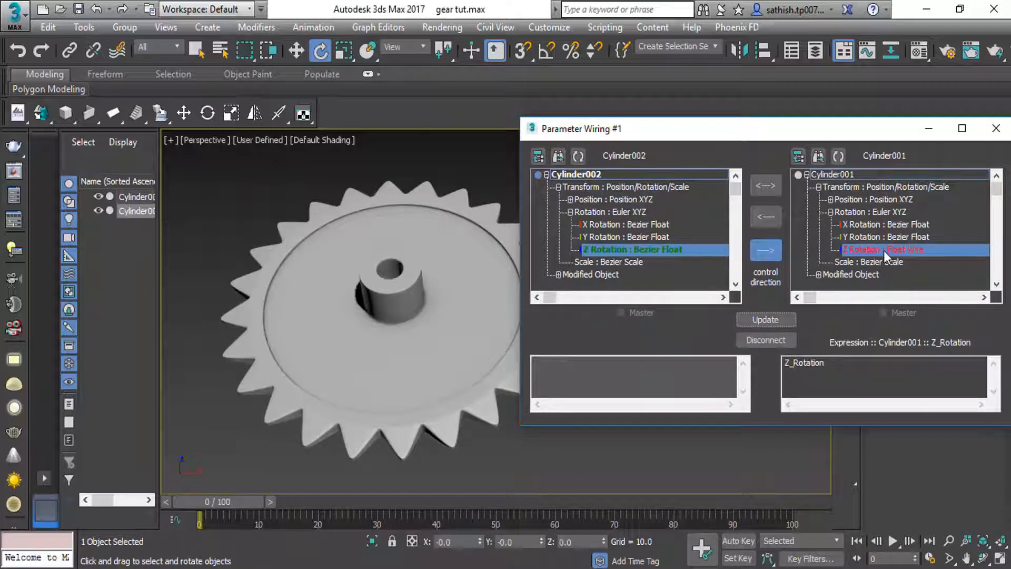
{"action": "left_click", "coordinate": [995, 129]}
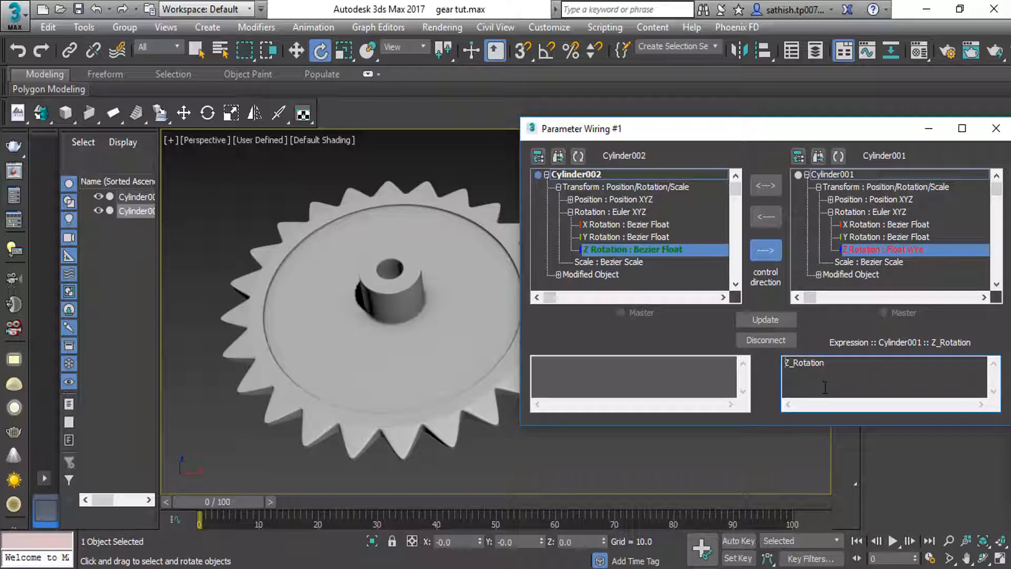
- Change gear B's expression to -(Z_Rotation)*1/2, update, and minimize the wiring dialog
{"action": "type", "text": "-"}
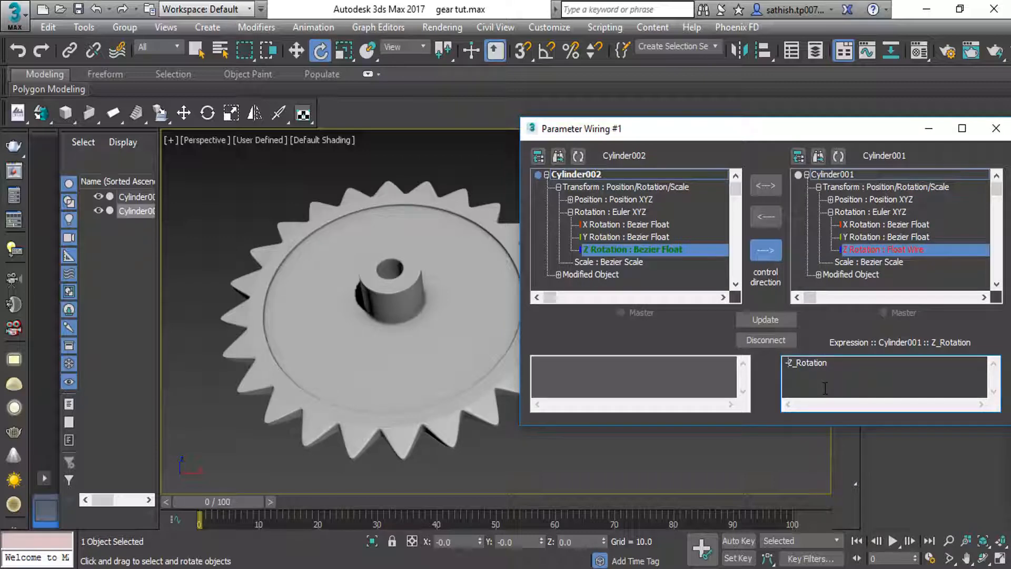
{"action": "type", "text": "("}
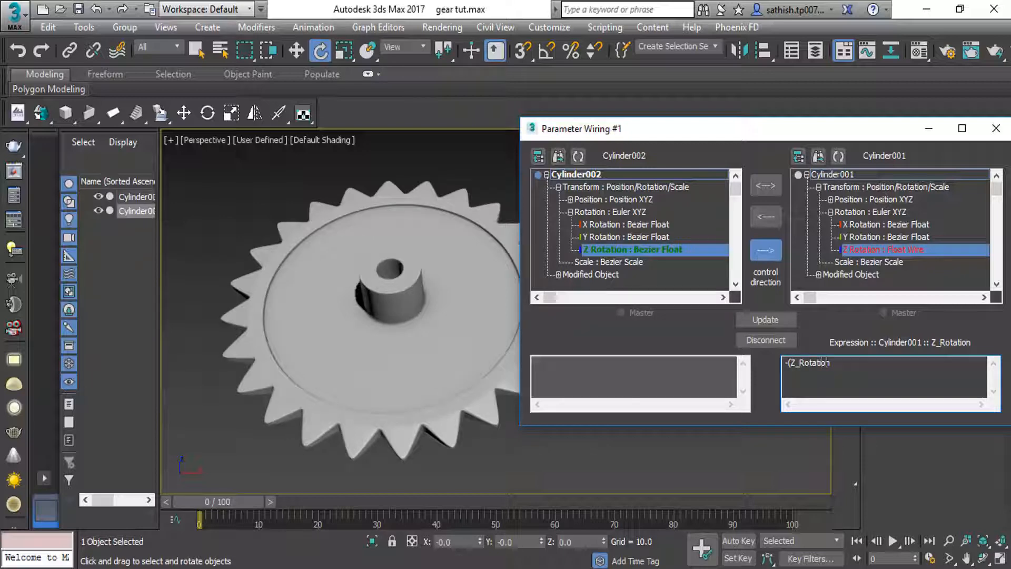
{"action": "type", "text": ")"}
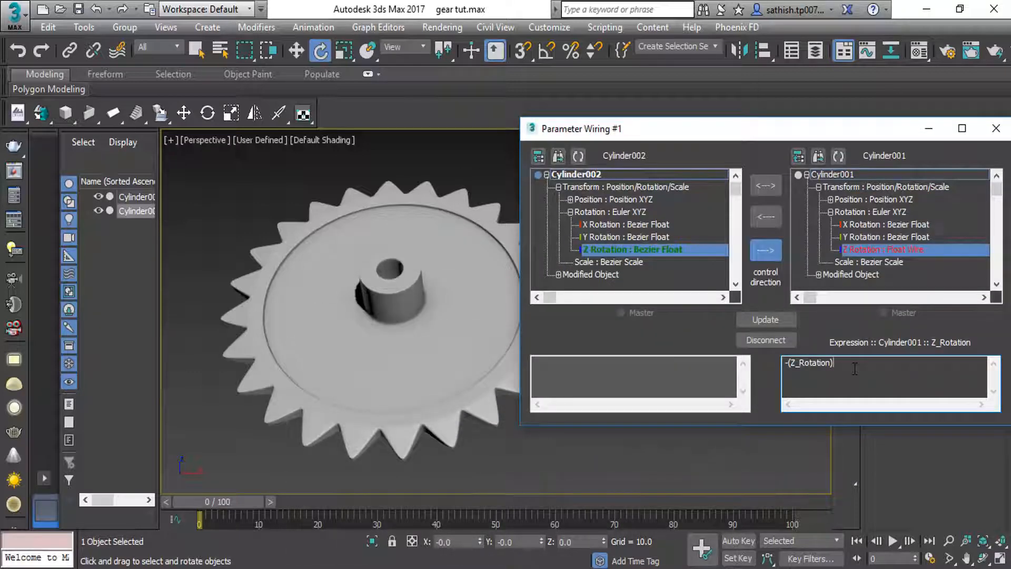
{"action": "type", "text": "*"}
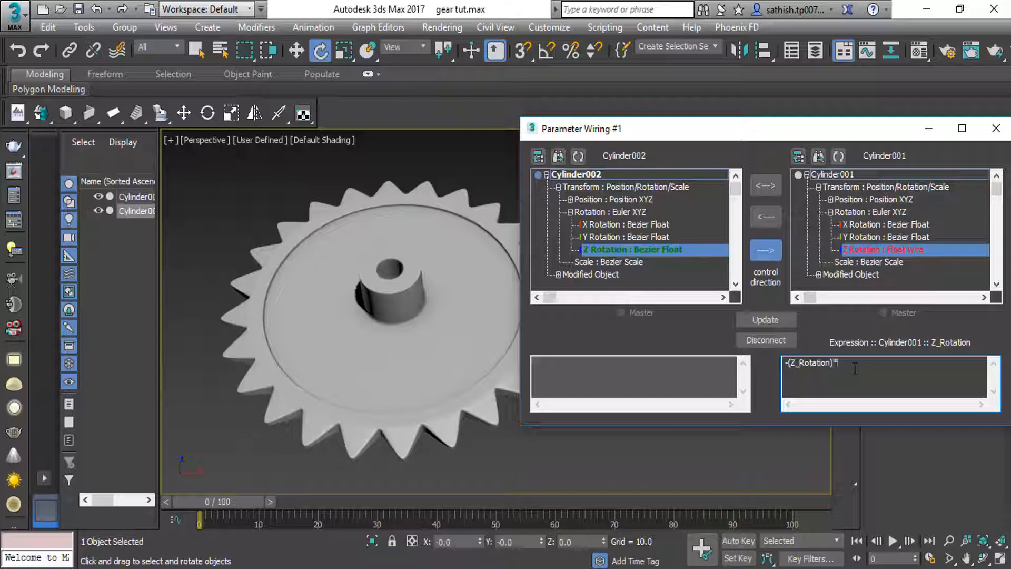
{"action": "type", "text": "*1"}
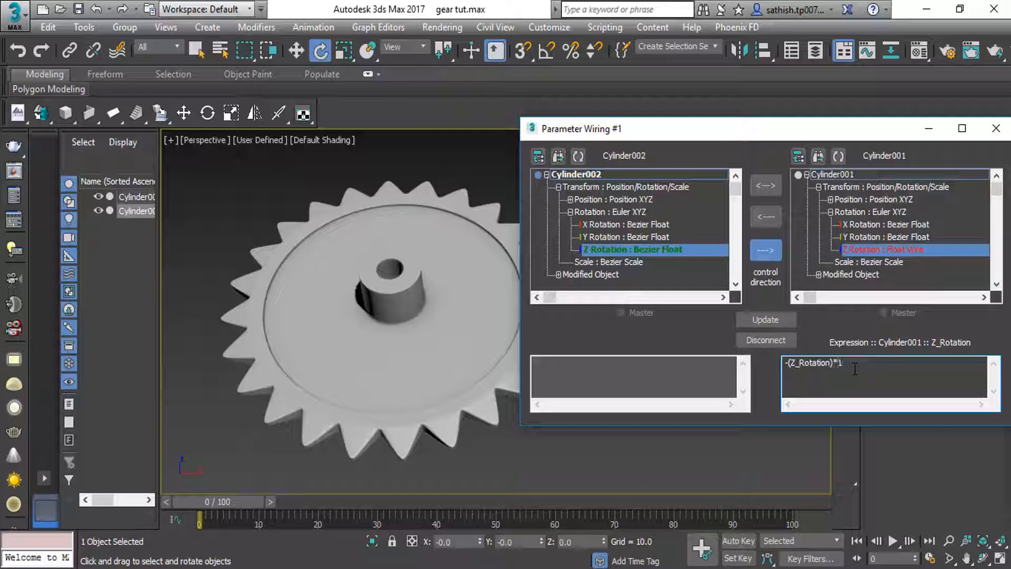
{"action": "type", "text": "/2"}
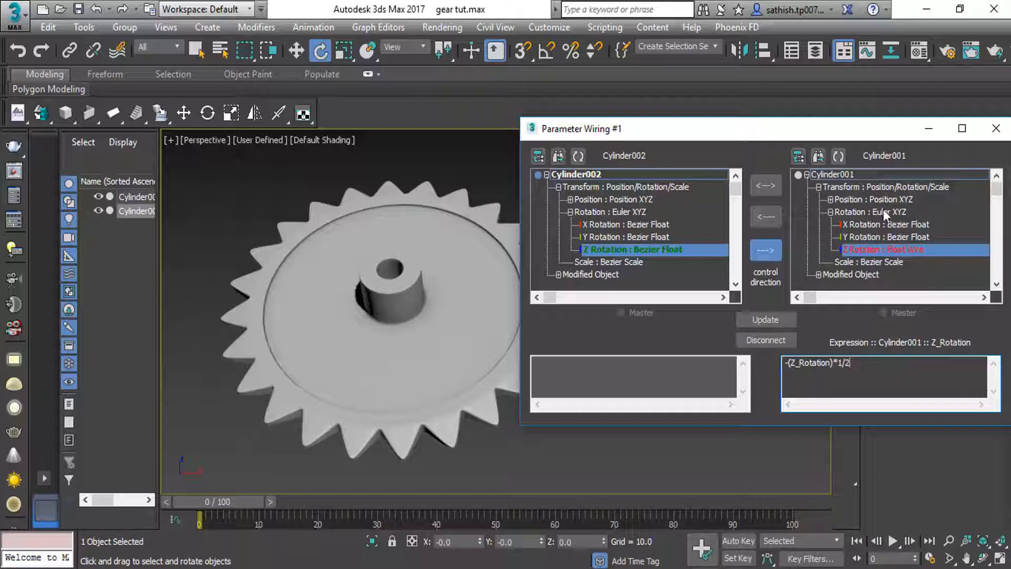
{"action": "left_click", "coordinate": [765, 320]}
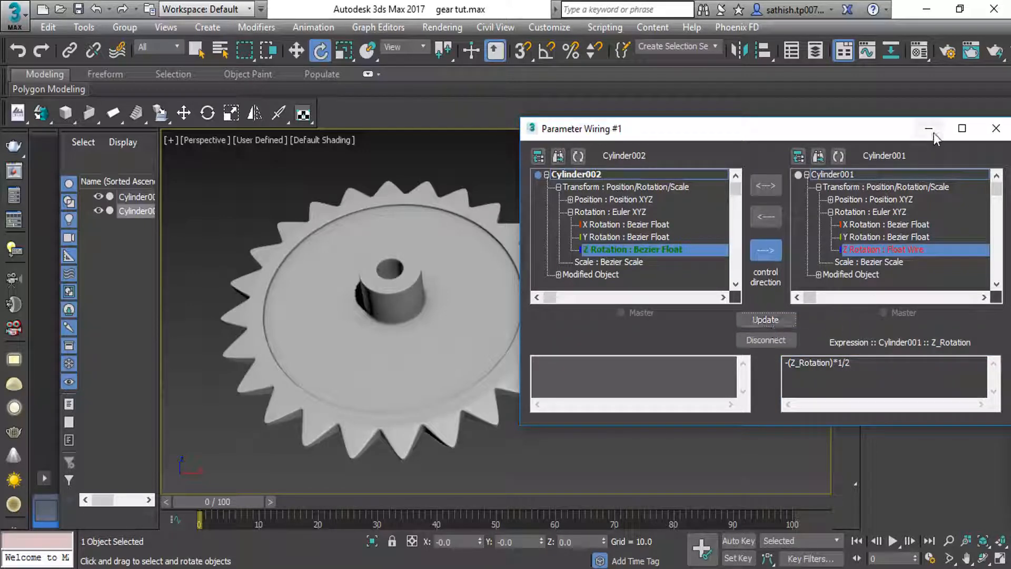
{"action": "left_click", "coordinate": [996, 129]}
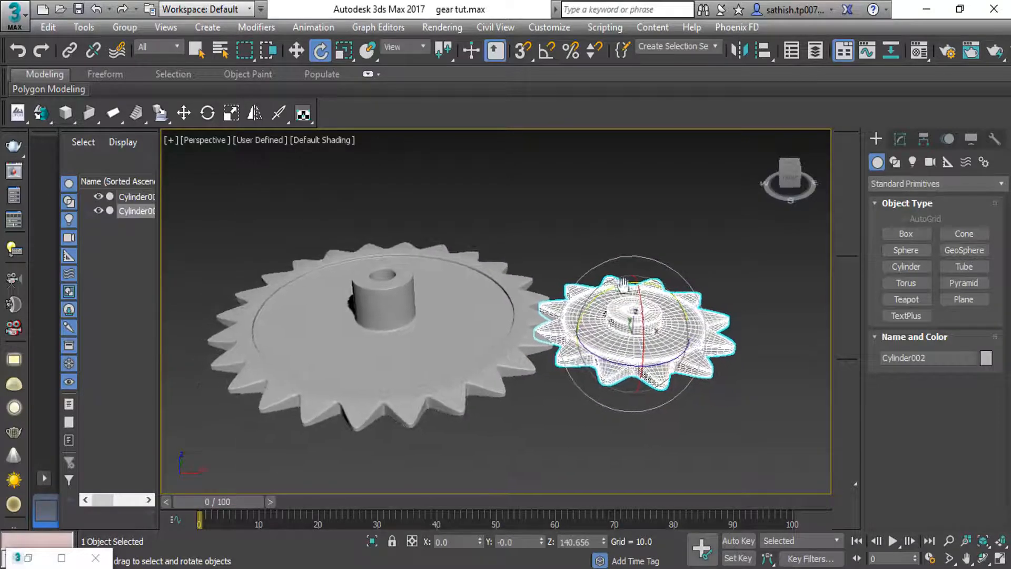
- Rotate gear A about Z and watch gear B turn in response
{"action": "left_click_drag", "start_coordinate": [623, 284], "coordinate": [622, 300]}
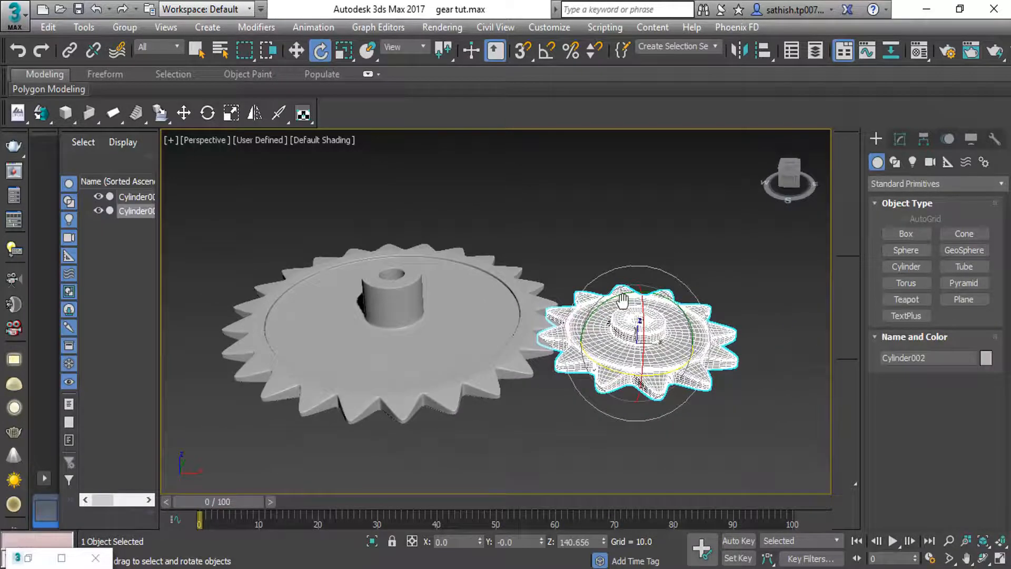